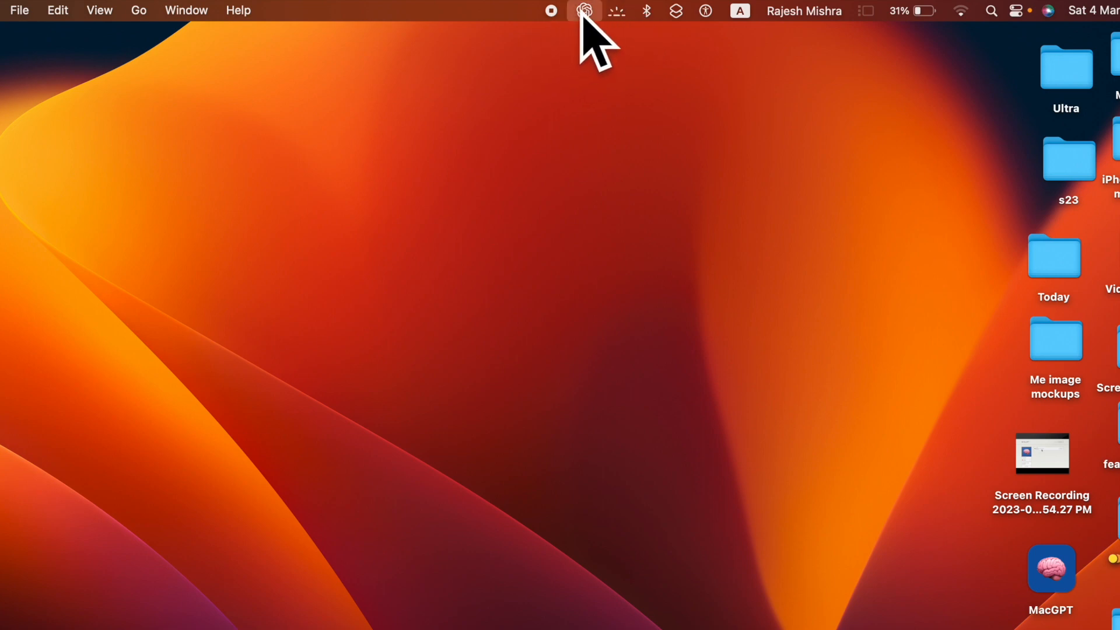
Step: Open the MacGPT chat popover from the ChatGPT icon in the menu bar
left_click(585, 11)
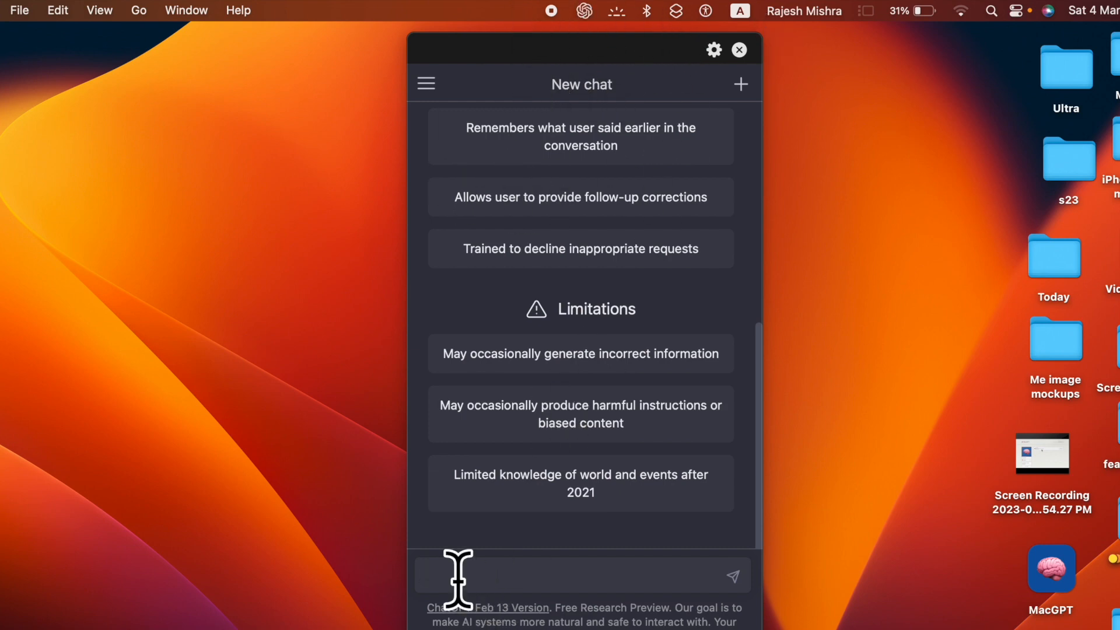
Step: Ask ChatGPT to 'write an email'
type("write an")
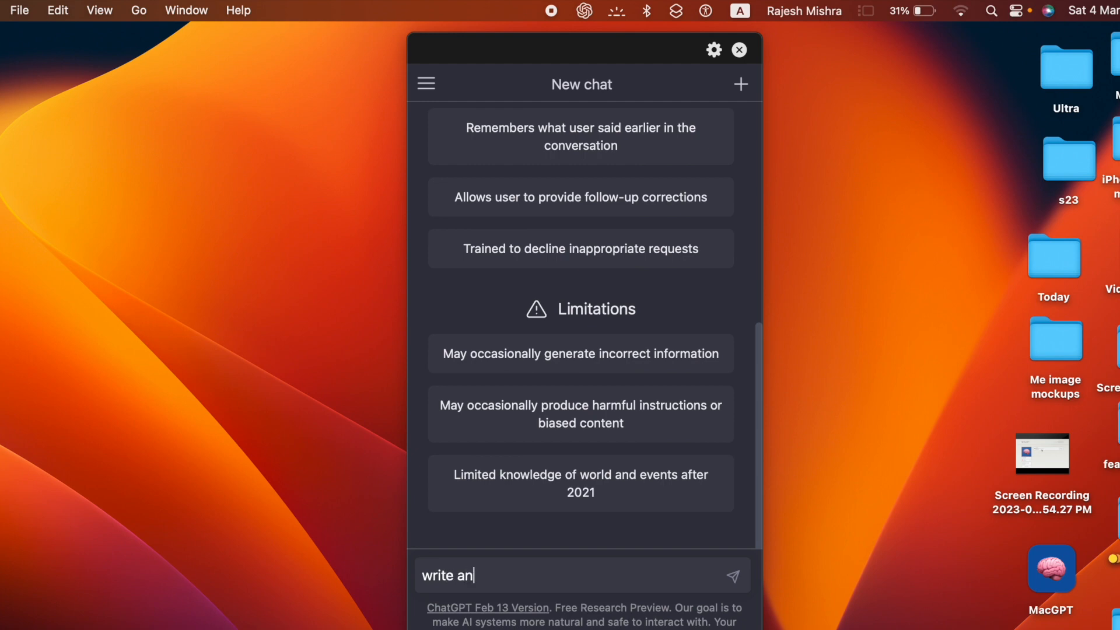
key("enter")
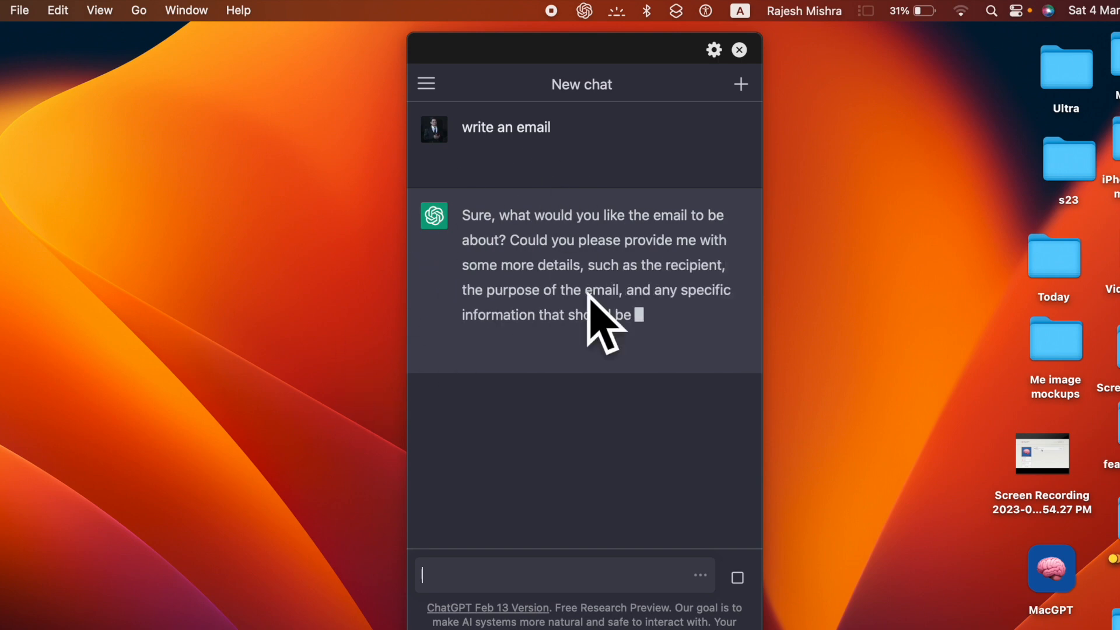
Step: Reply 'A leave email' and scroll through the generated leave-of-absence draft
type("A leave em")
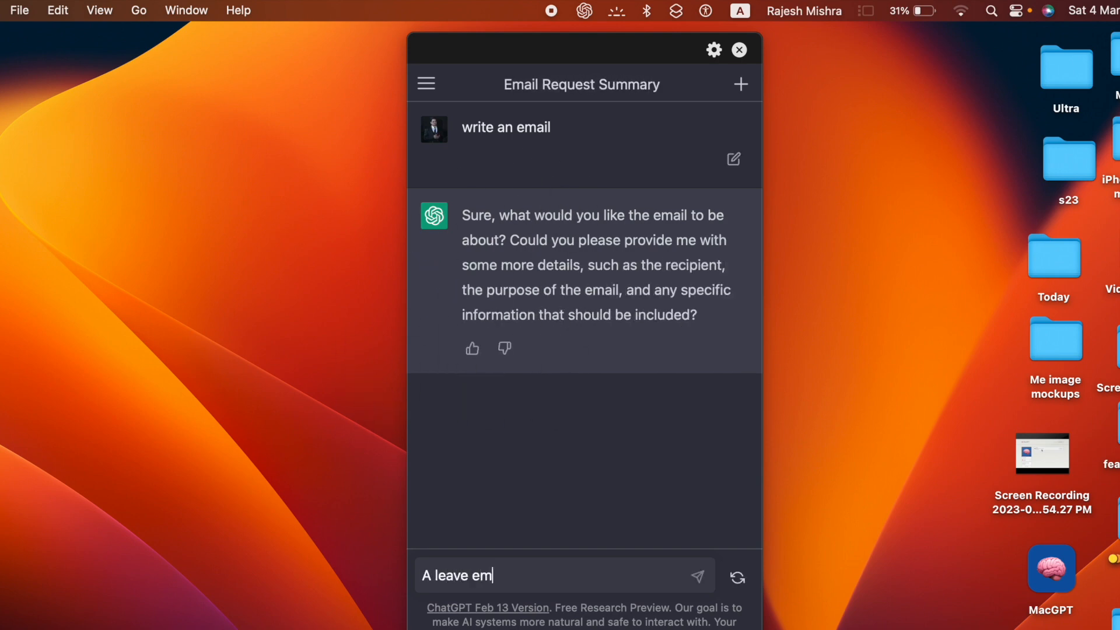
left_click(696, 575)
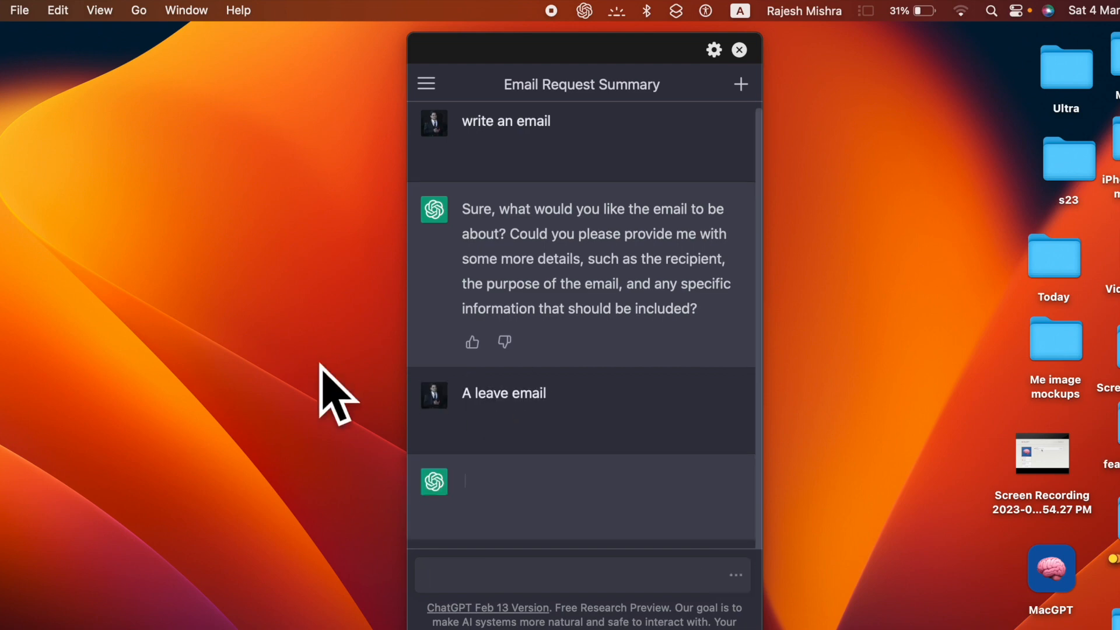
scroll("down", 3)
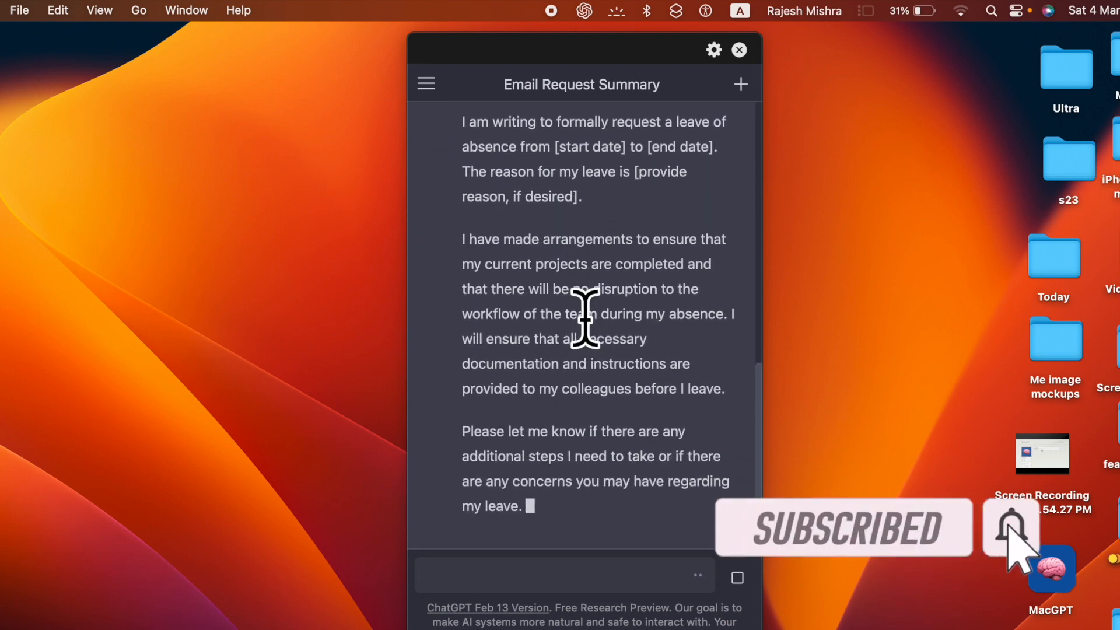
scroll("down", 3)
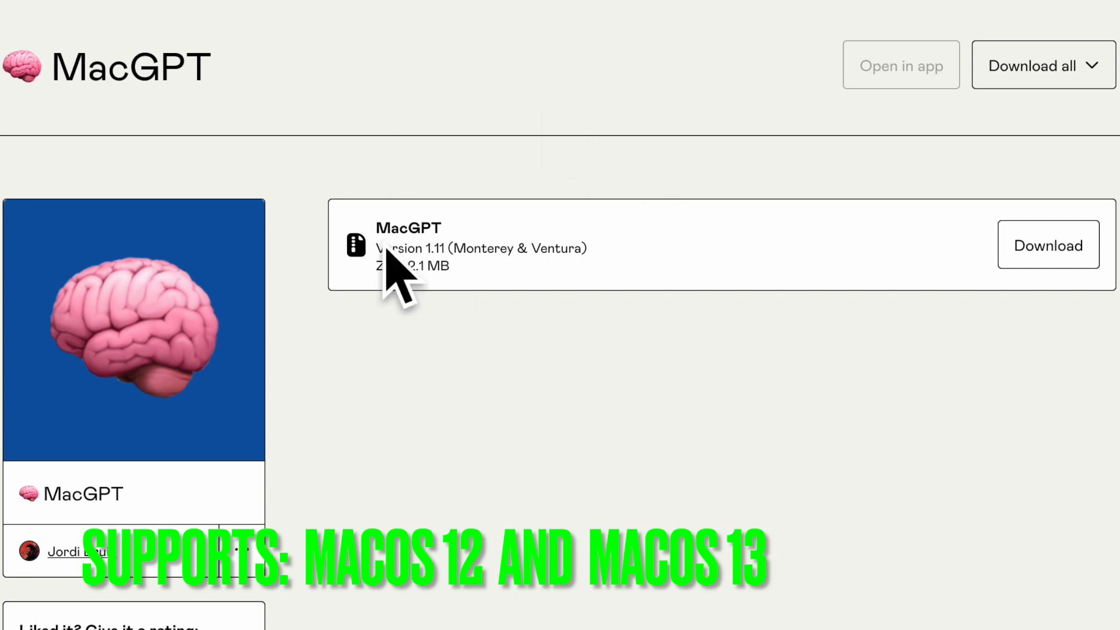
mouse_move(355, 350)
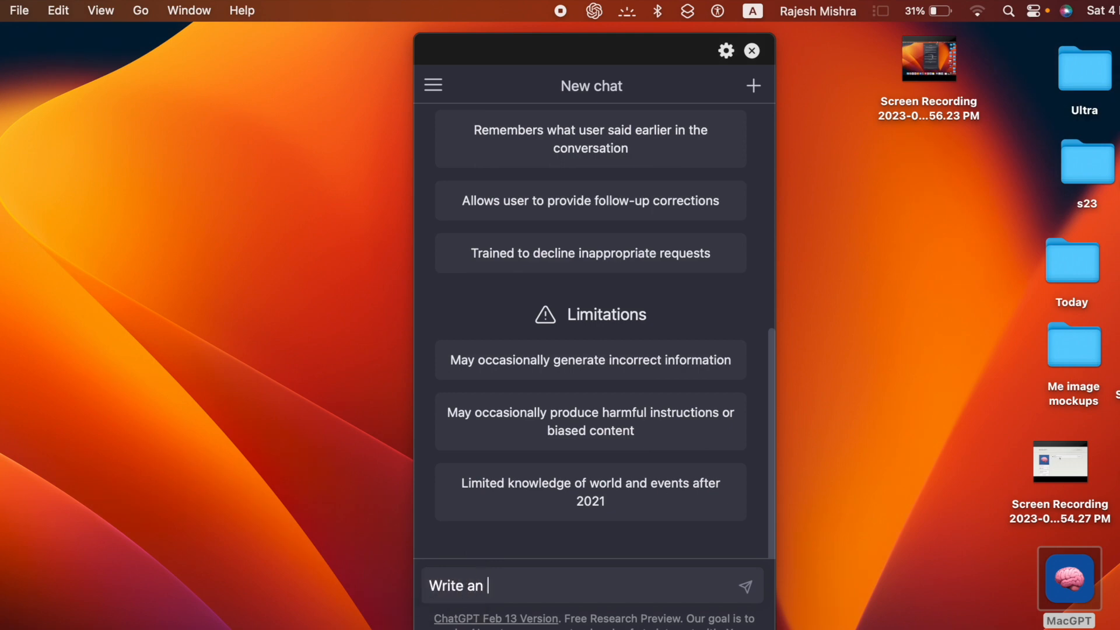
Step: Type the prompt 'Write an essay on pollution' in the message field
type("essay on")
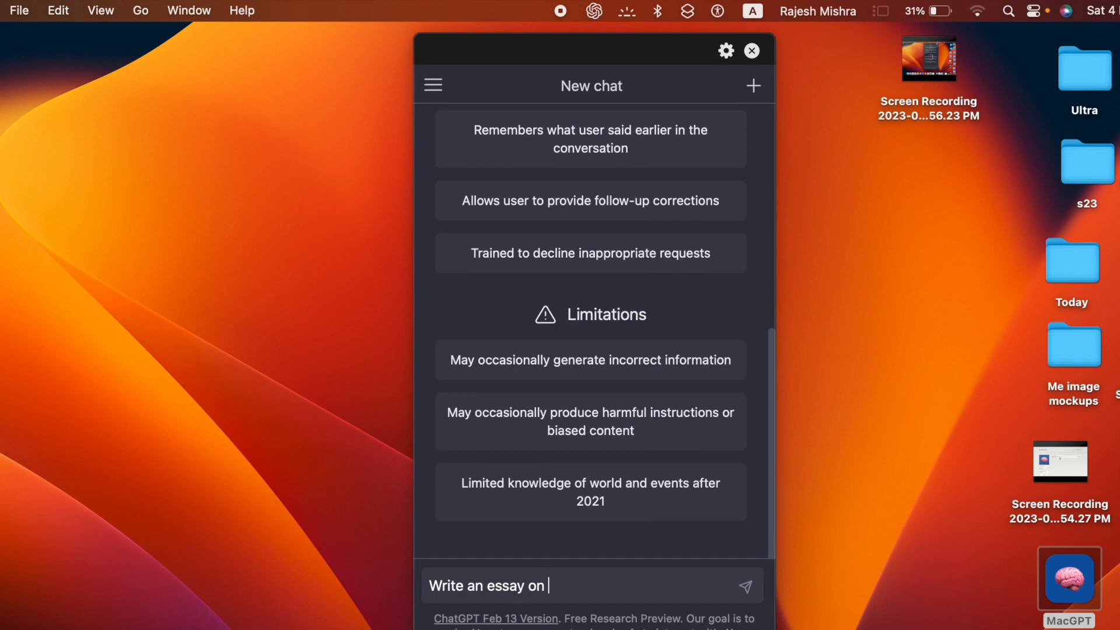
type("pollutio")
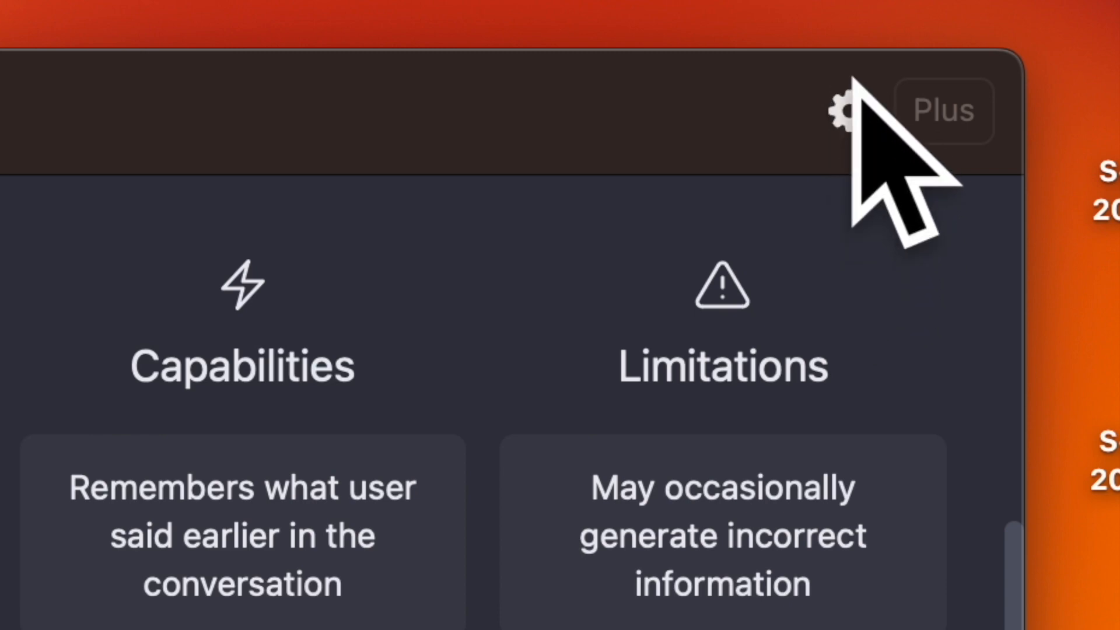
Step: Open MacGPT Settings to review shortcut, Small menu width, and dock options
left_click(842, 111)
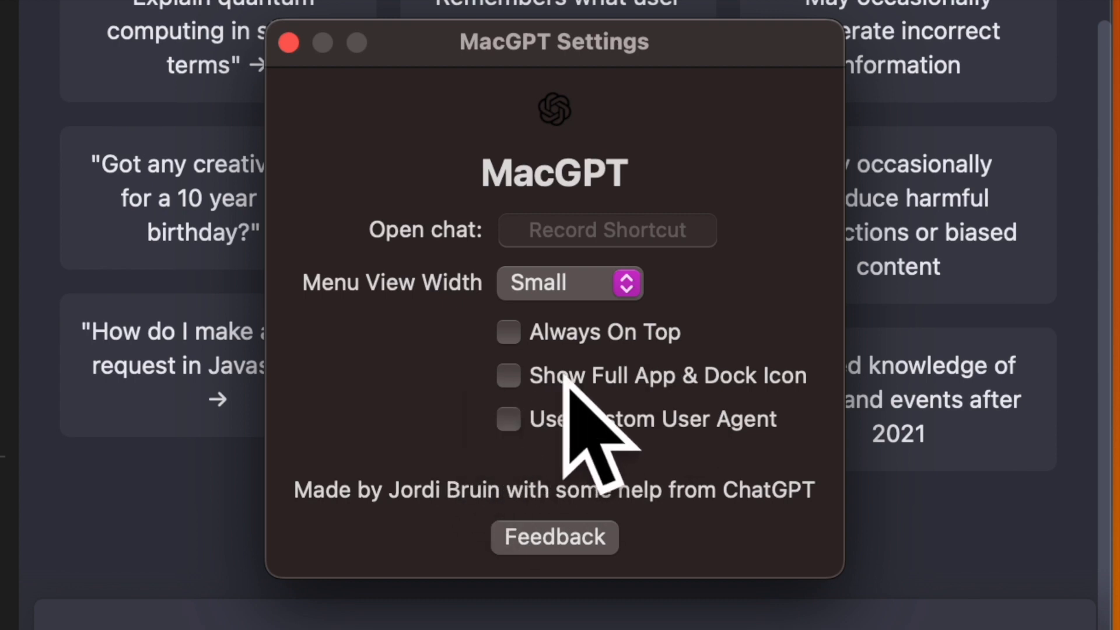
mouse_move(528, 435)
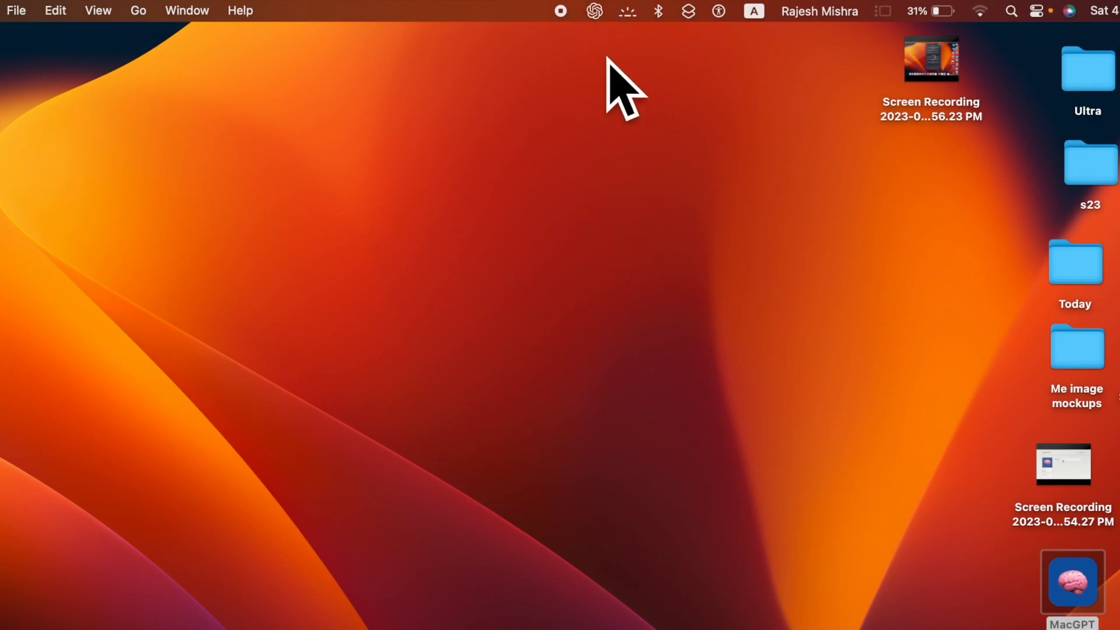
Step: Reopen the chat and scroll through the streaming pollution essay
left_click(1072, 582)
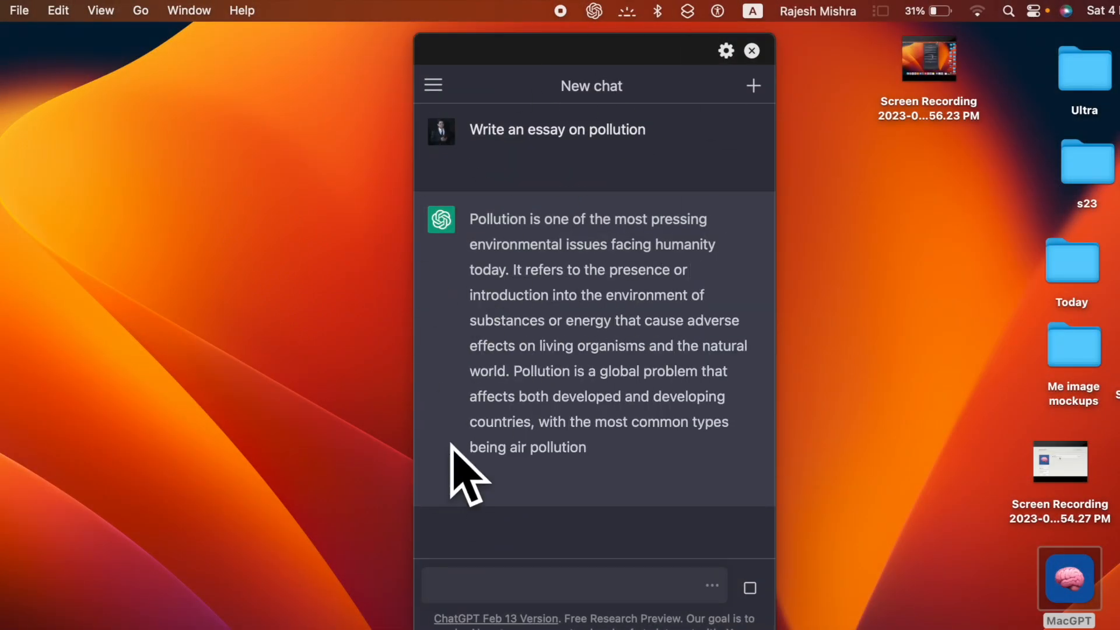
scroll("down", 3)
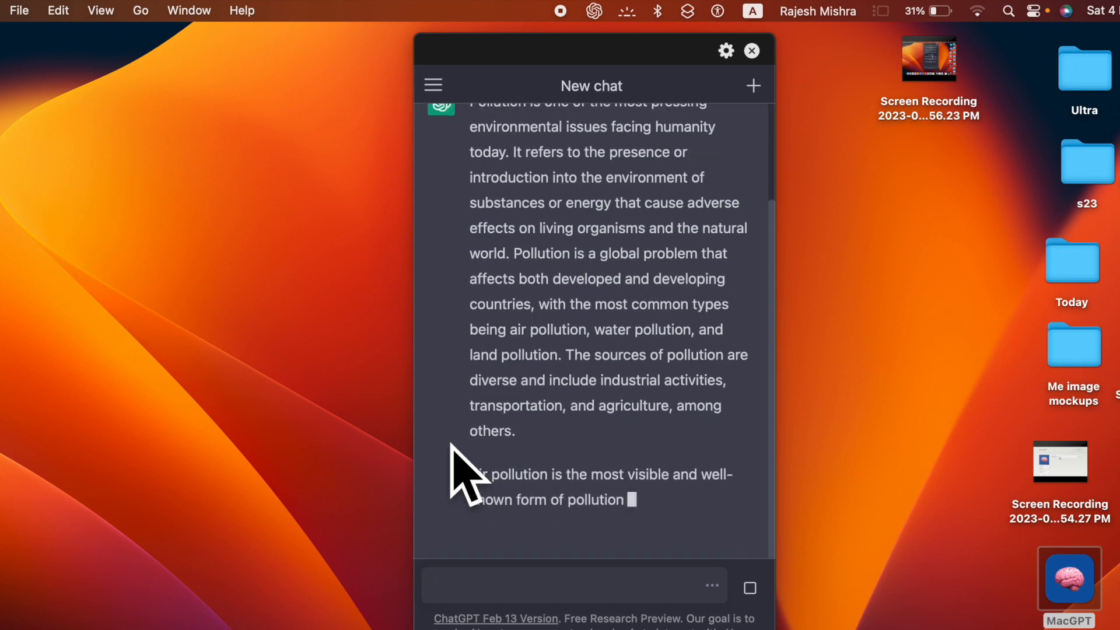